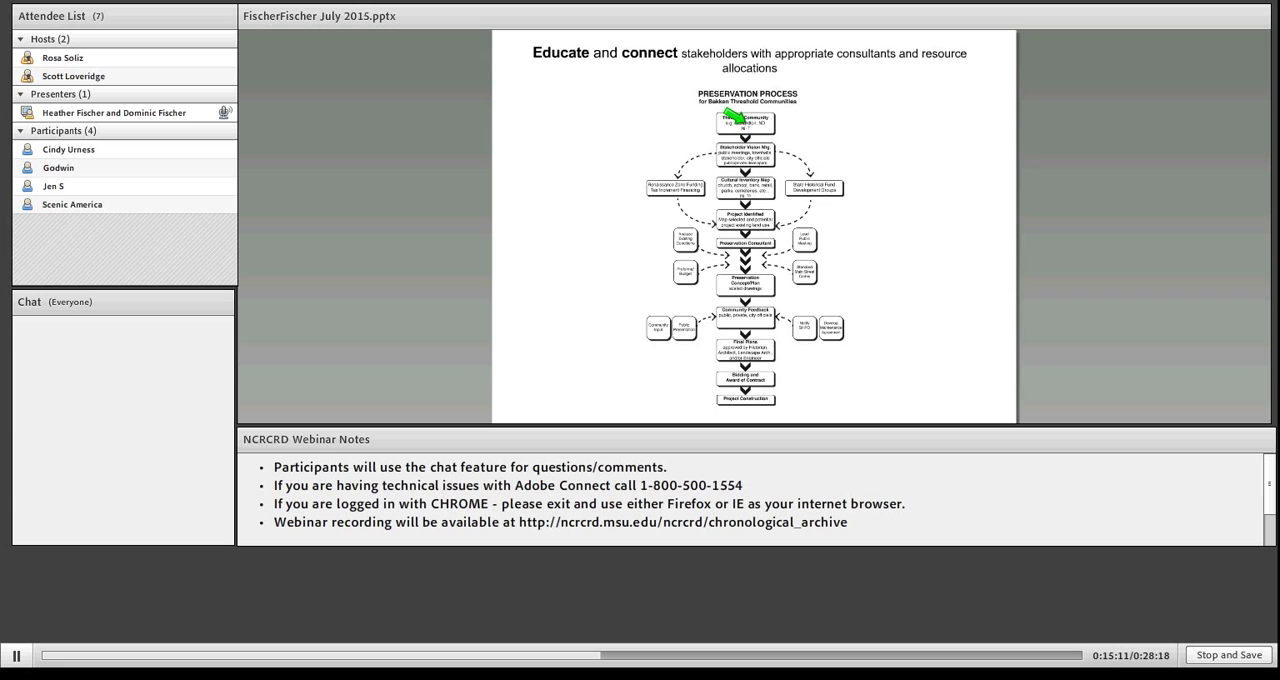
mouse_move(780, 115)
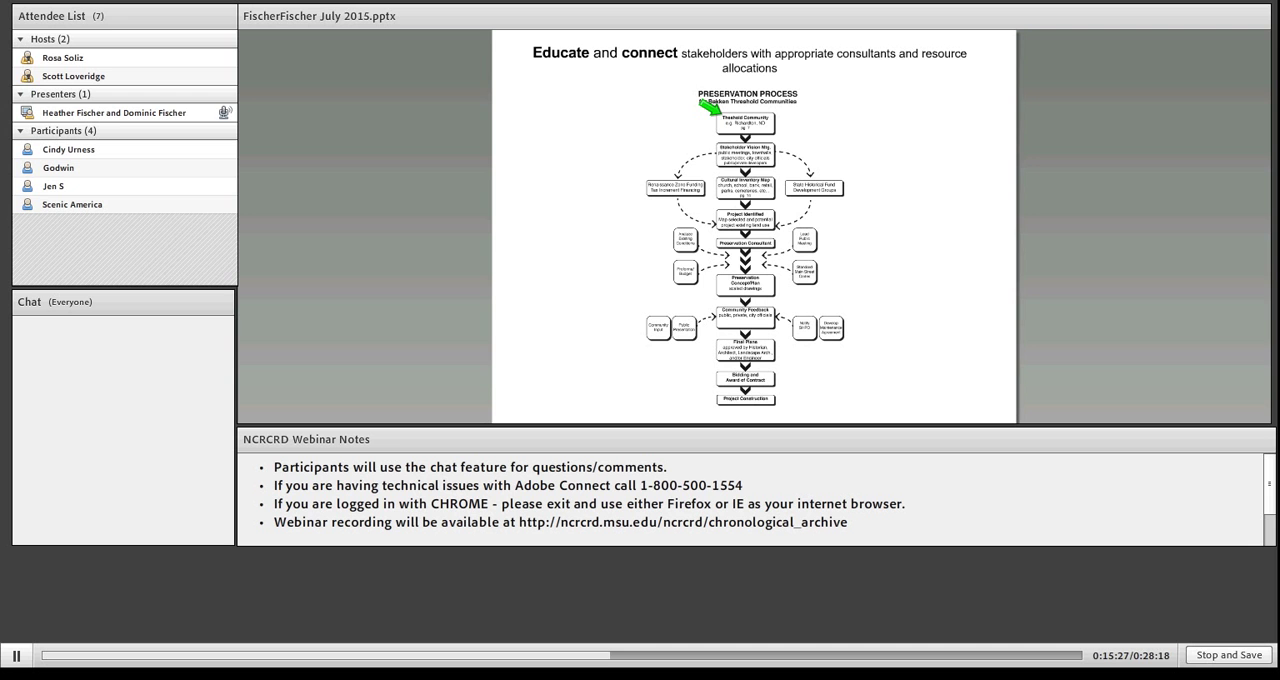
mouse_move(755, 210)
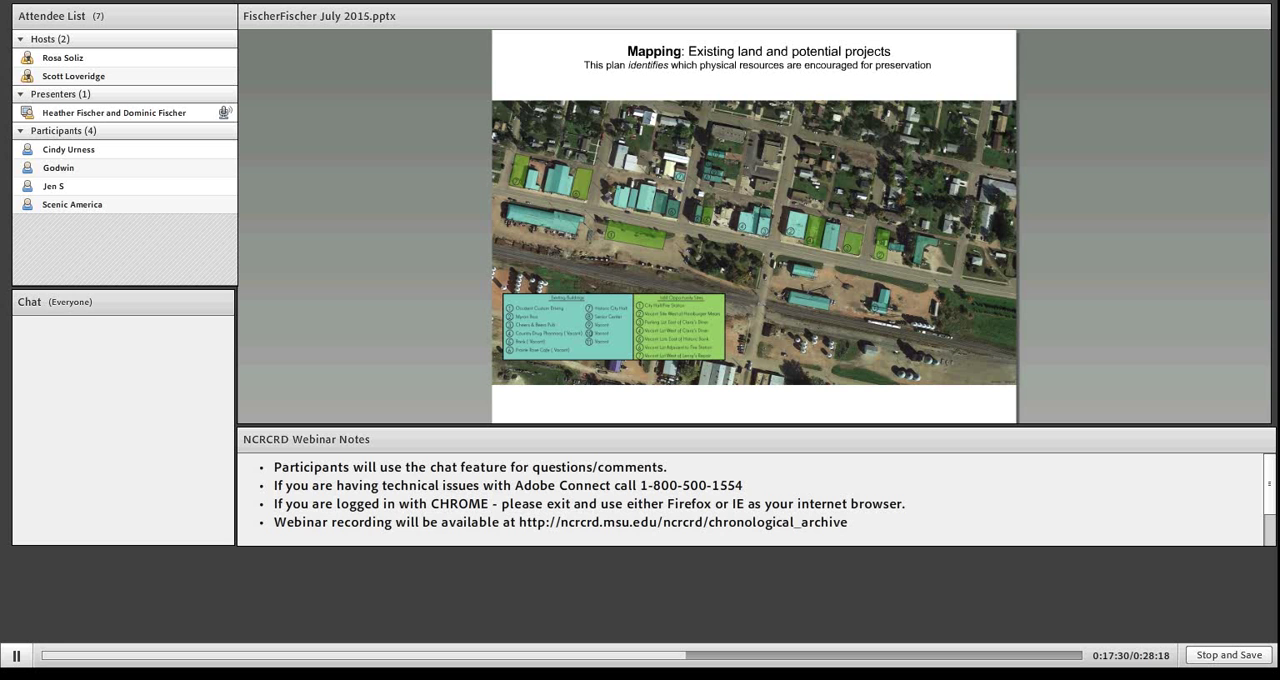
mouse_move(862, 250)
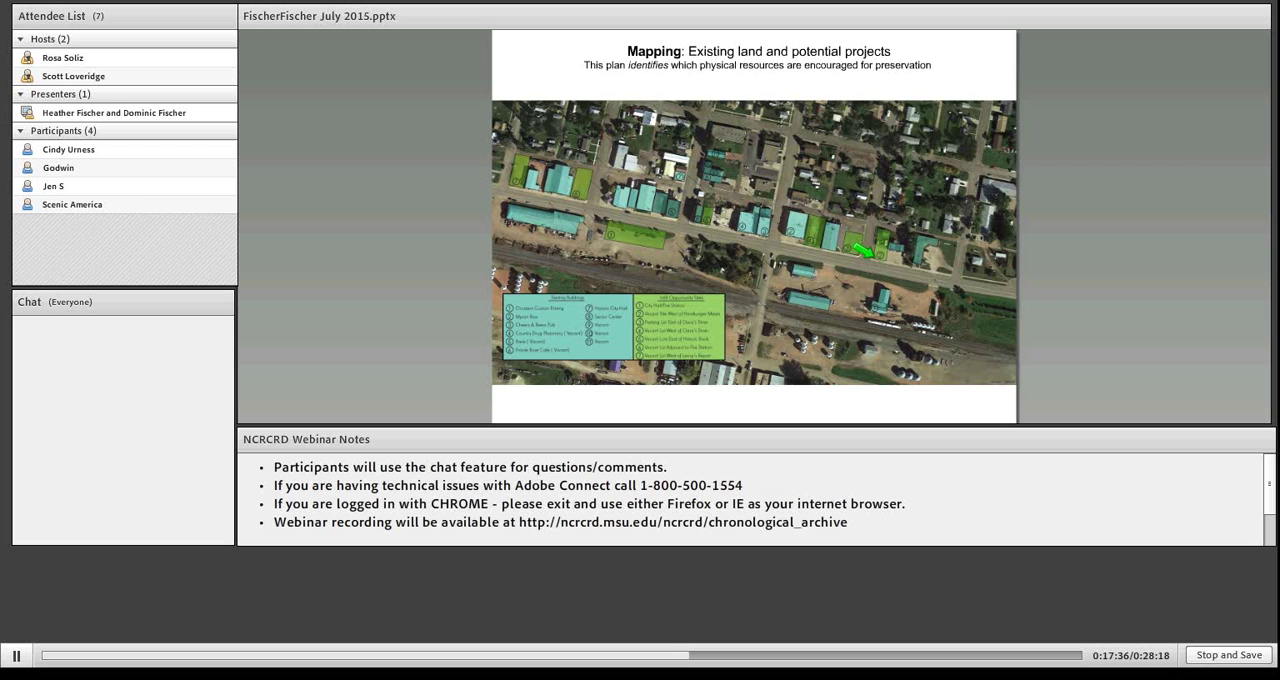